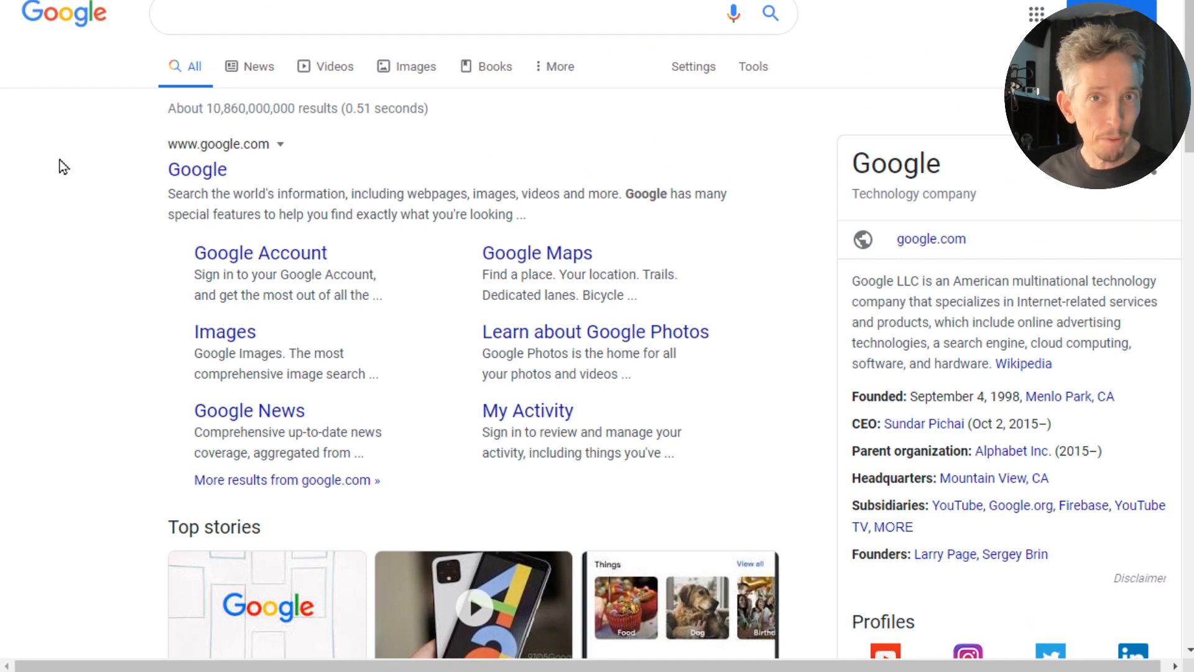
Run a Google search for 'putty'
click(456, 15)
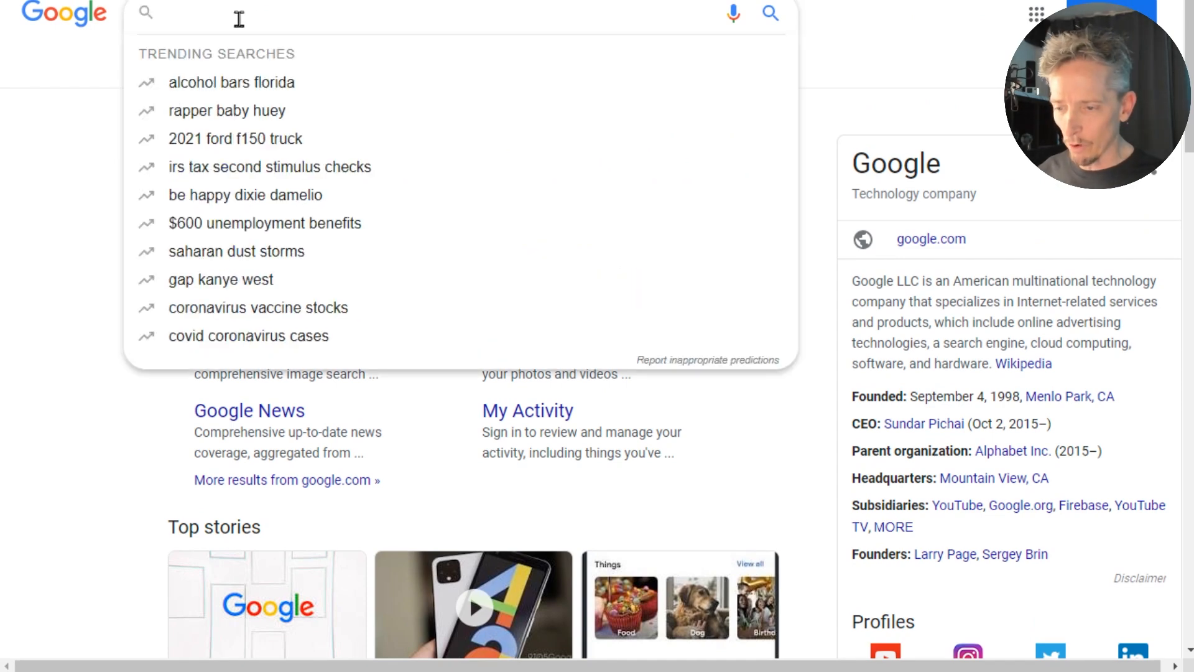
text(putty)
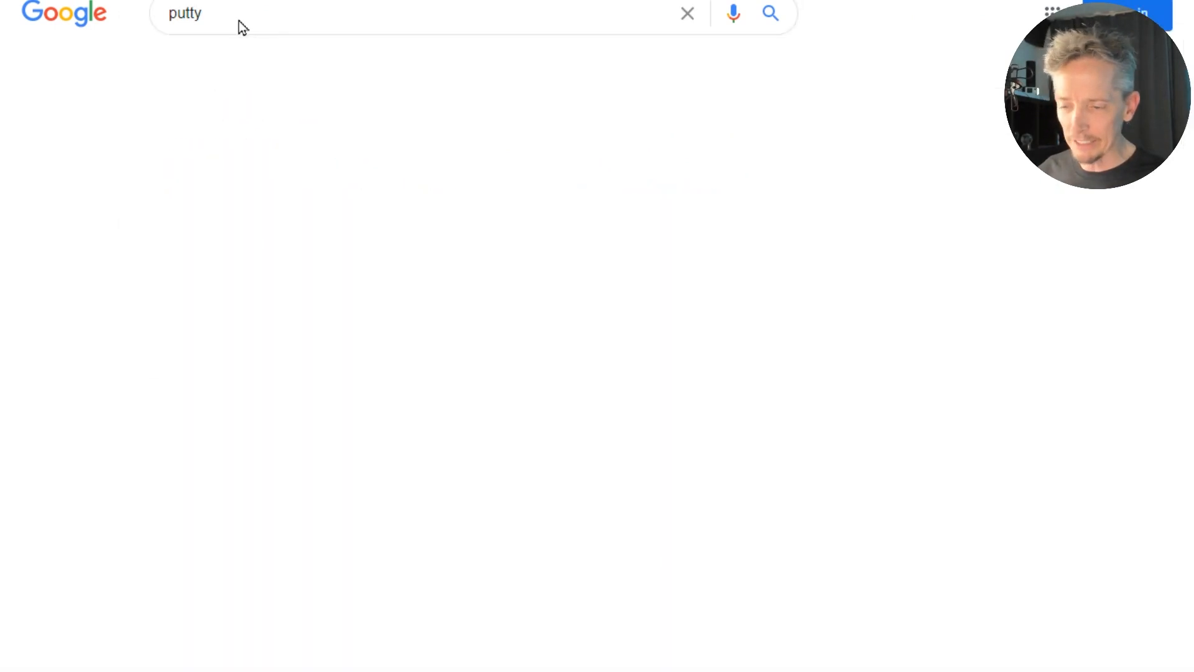
click(770, 12)
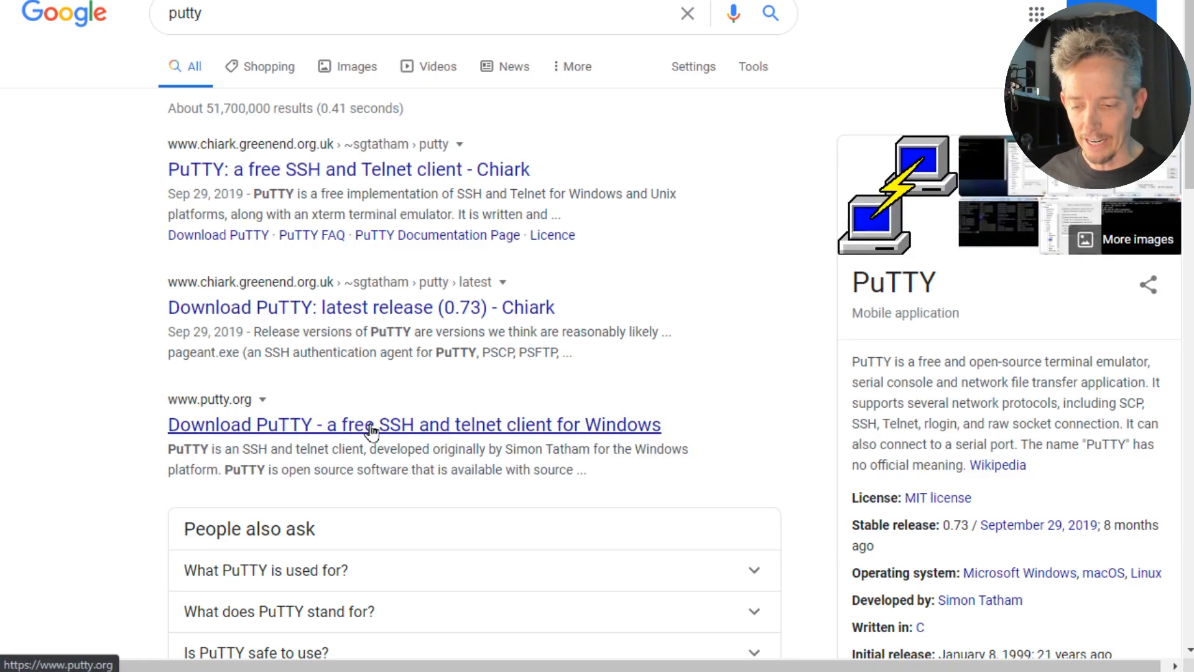
From putty.org, download the putty-64bit-0.73-installer.msi package
click(413, 425)
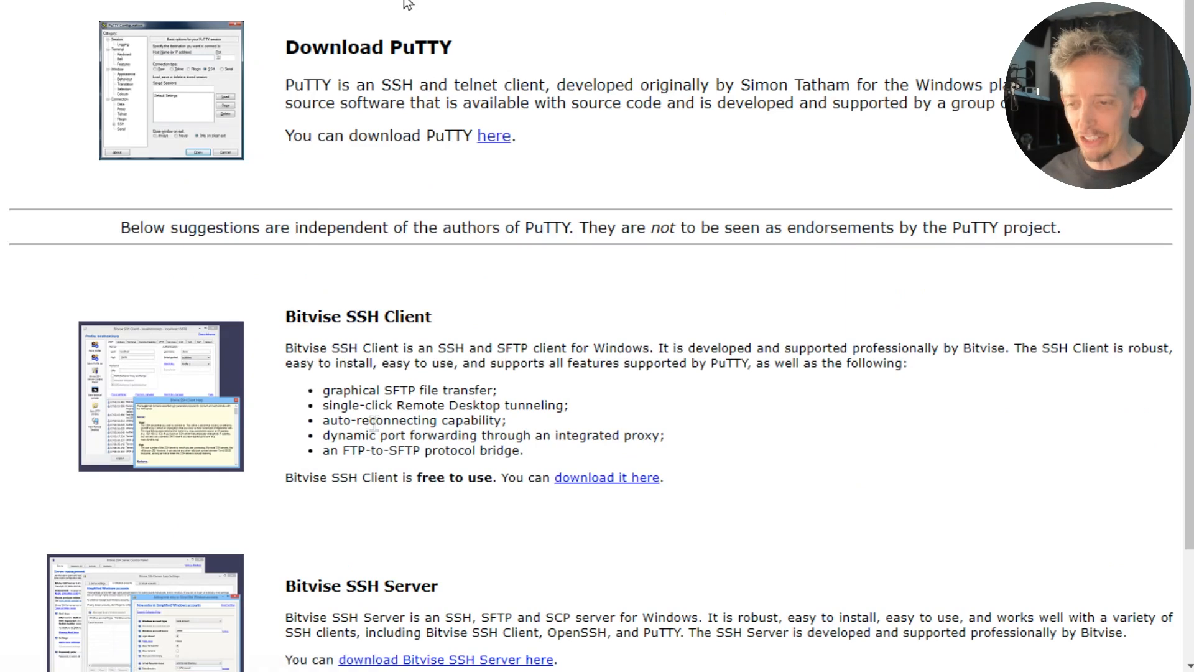
mouse_move(476, 129)
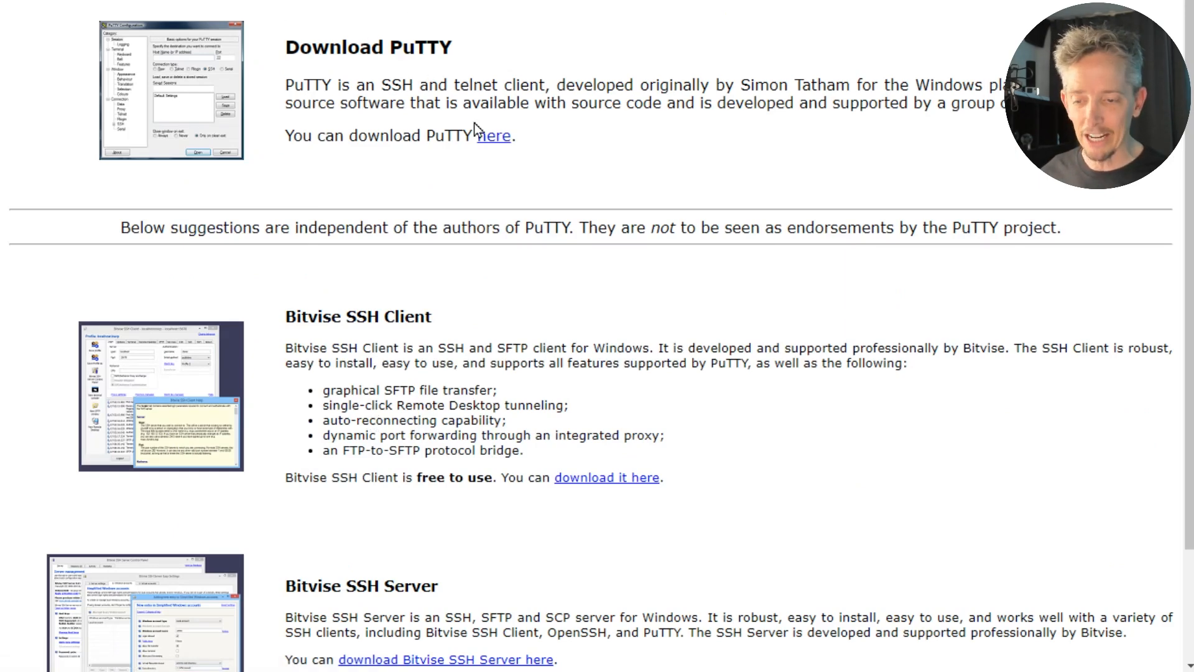
click(494, 136)
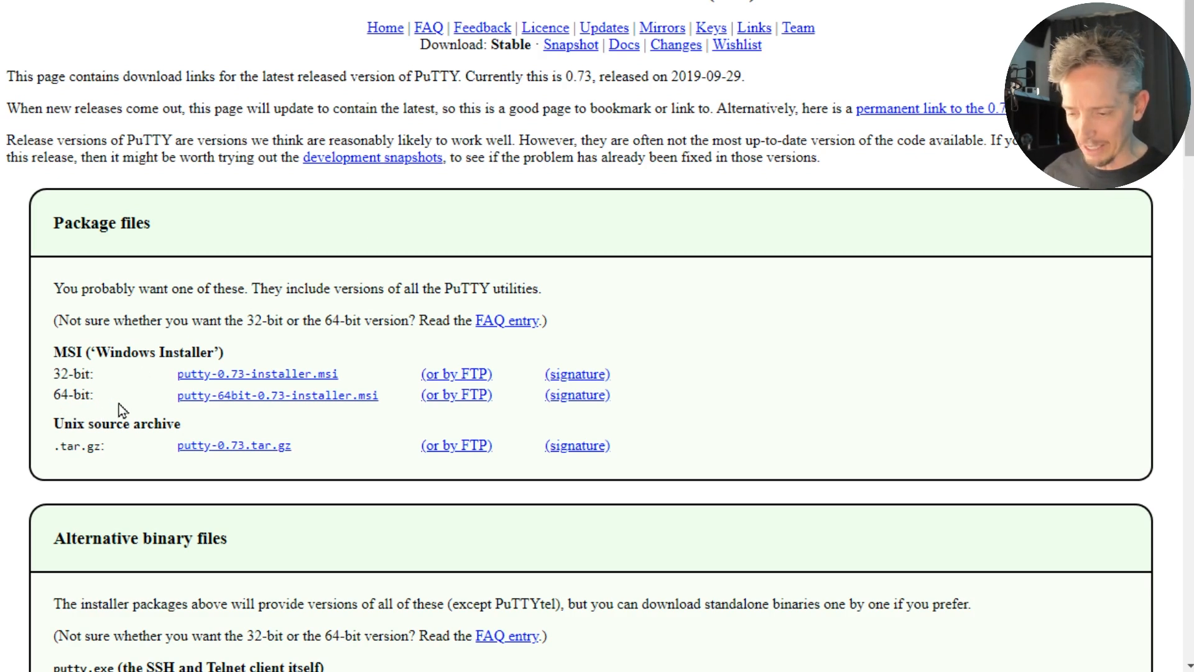
click(276, 394)
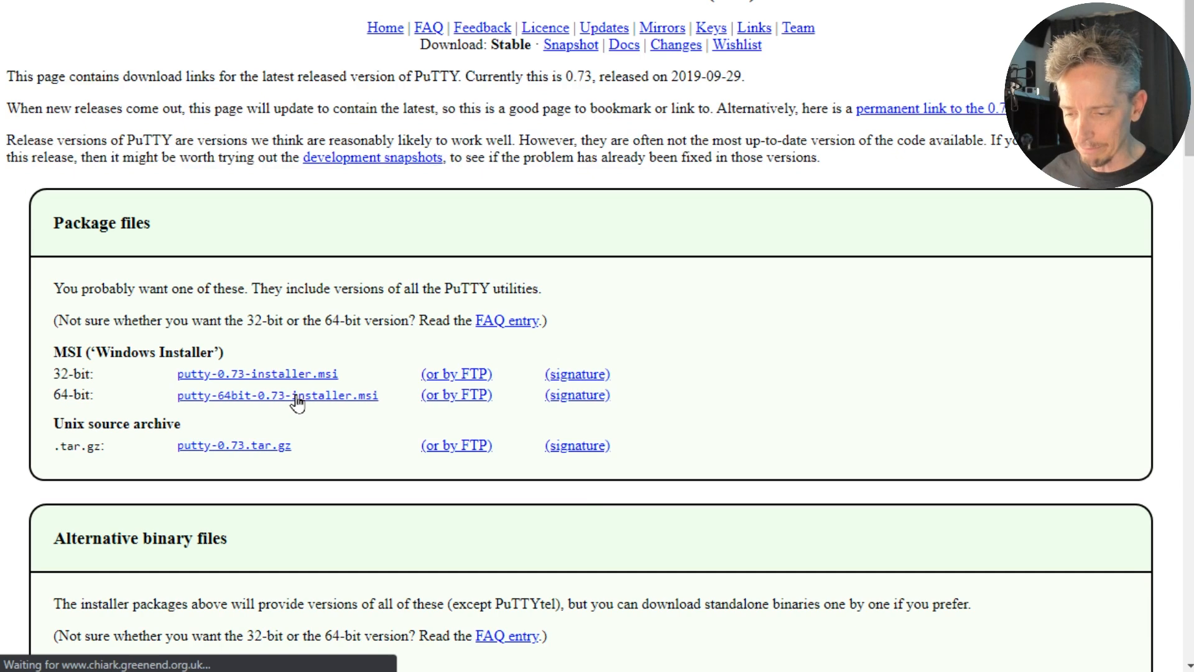
Launch the installer and advance setup with the default install folder
click(278, 394)
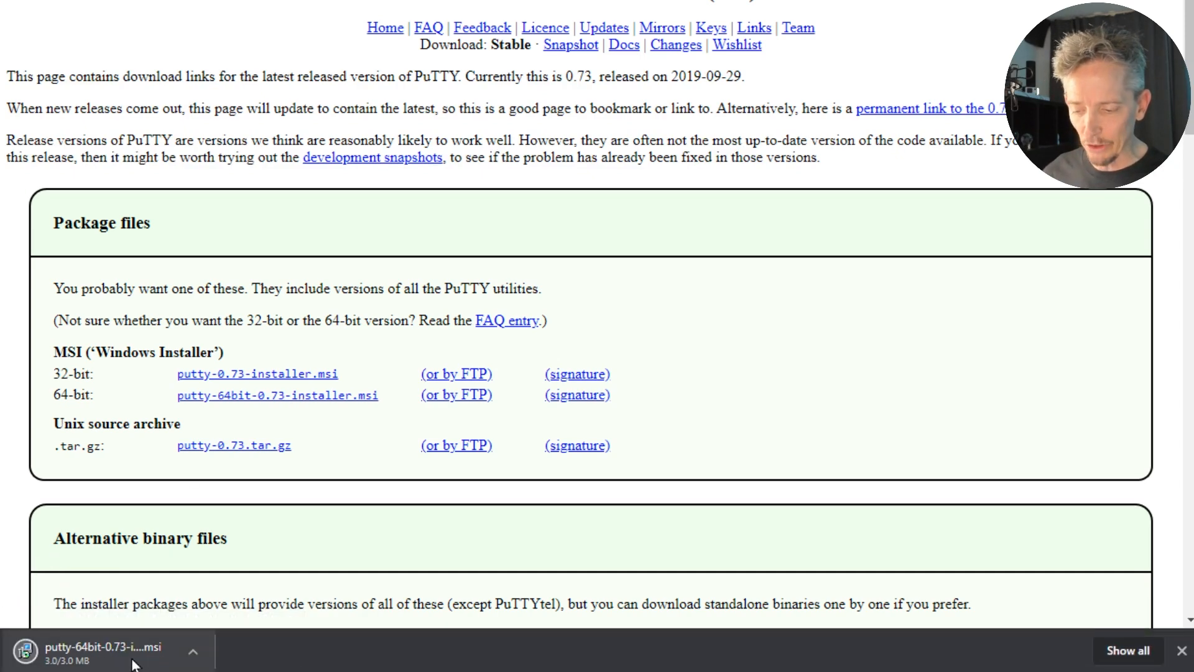
click(100, 649)
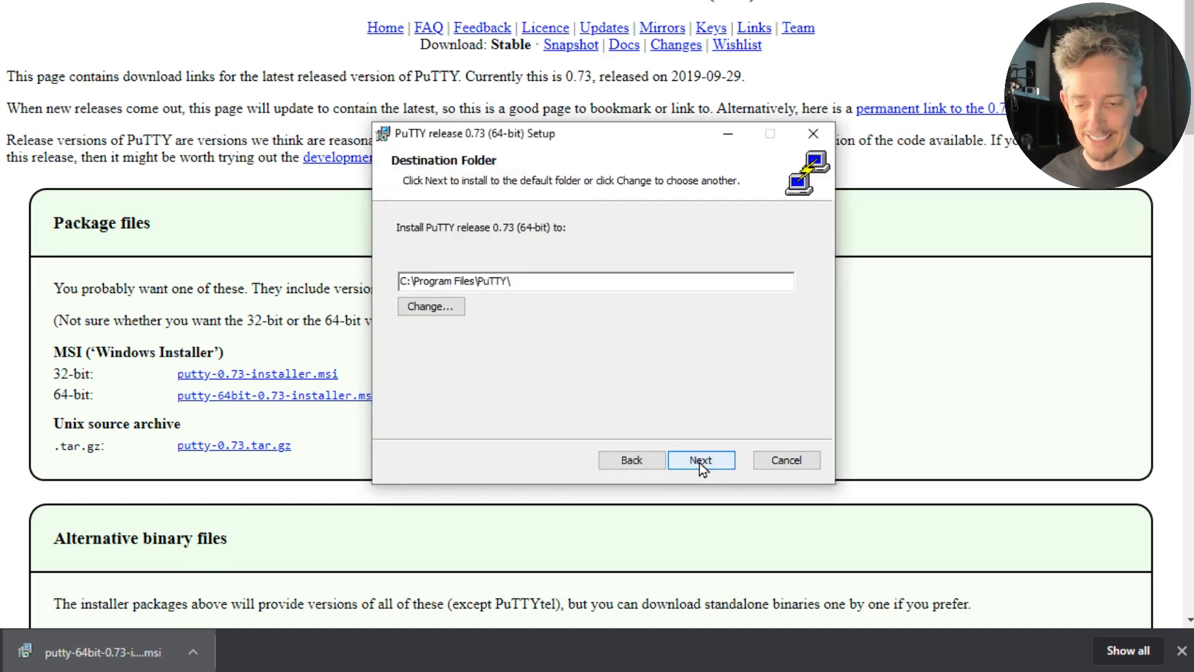
click(699, 461)
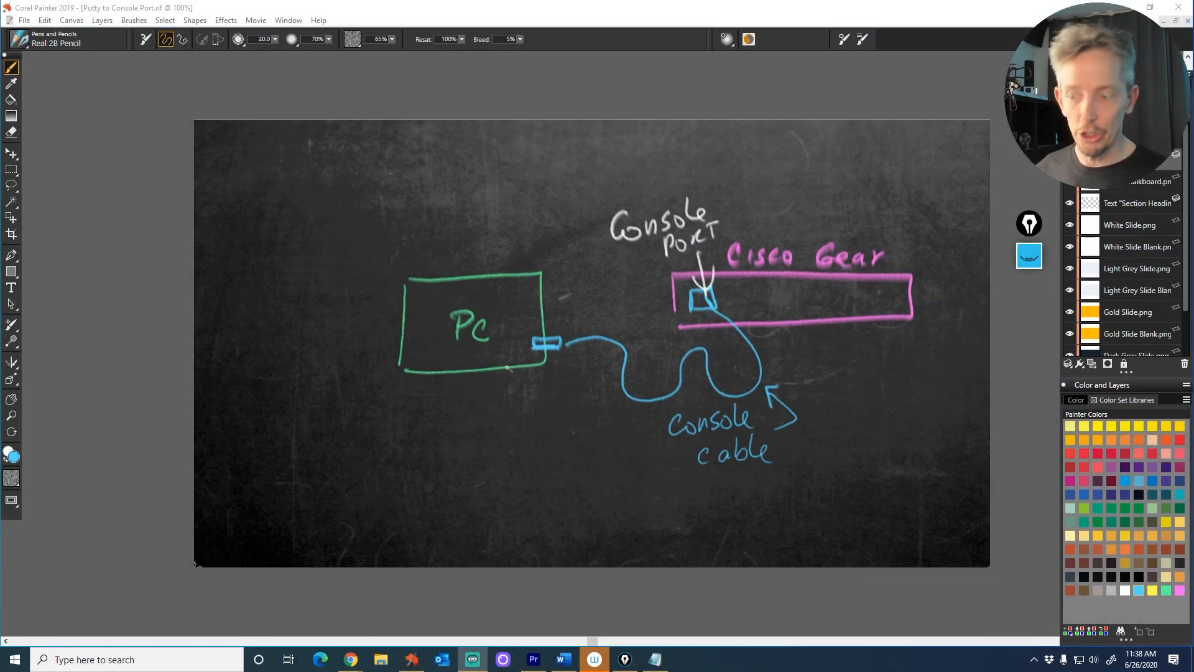
Start a Windows taskbar search for Device Manager
click(12, 659)
text(device manager)
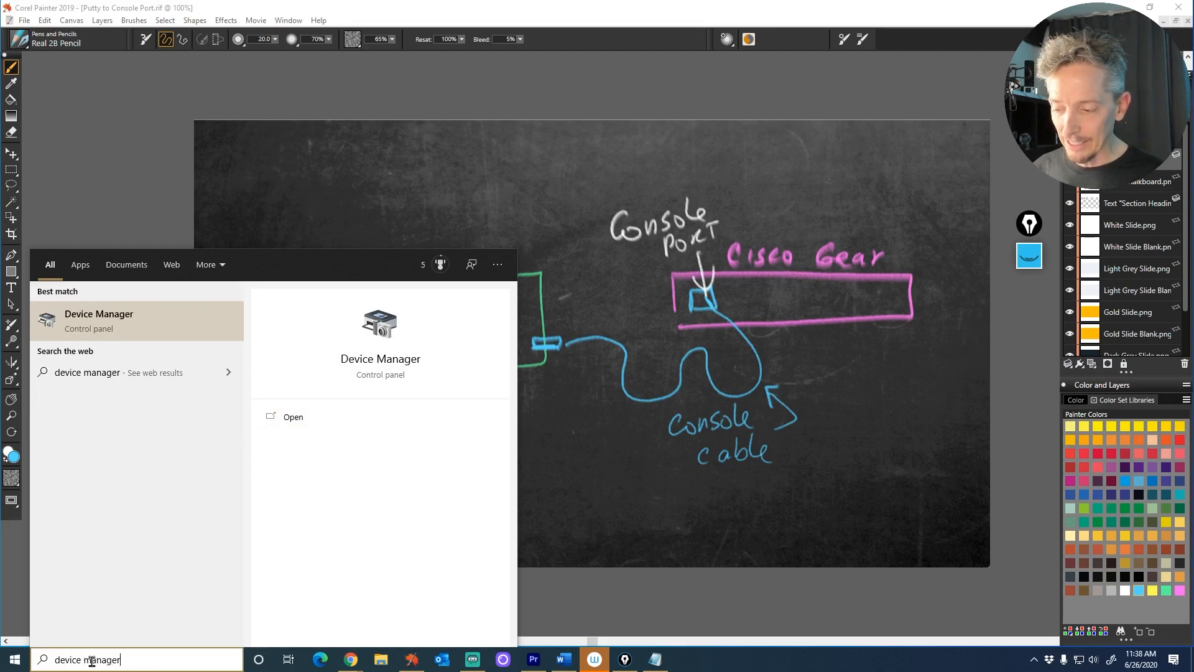
In Device Manager, expand Ports (COM & LPT) to reveal USB Serial Port (COM3)
click(98, 319)
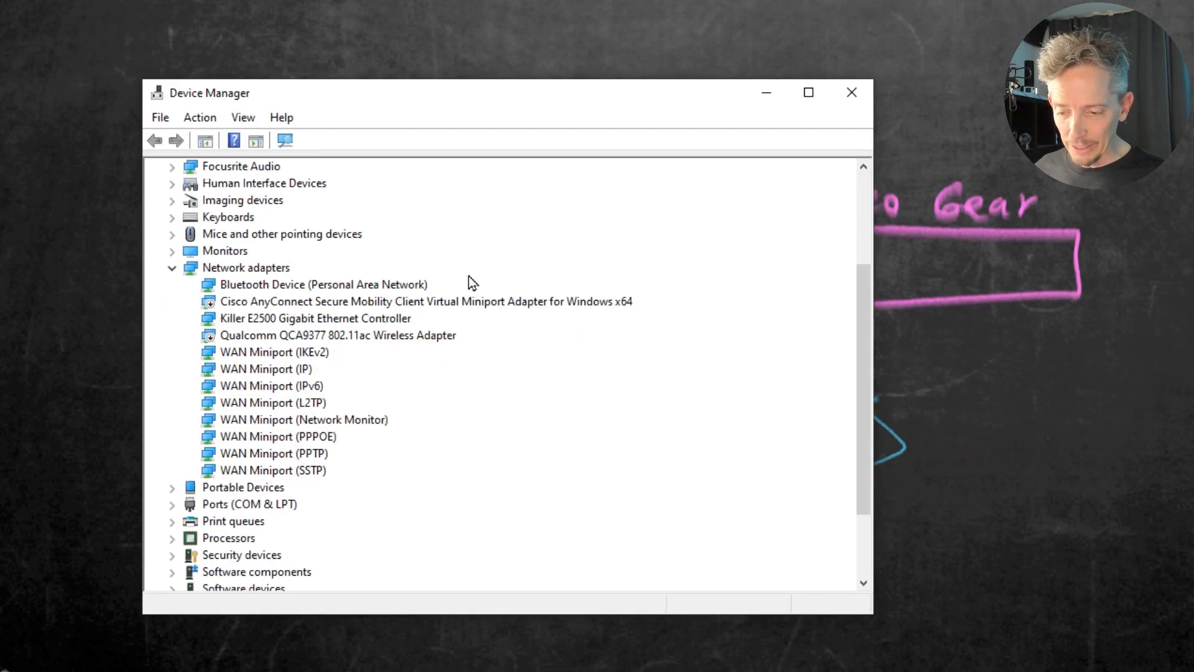
scroll(down, 3)
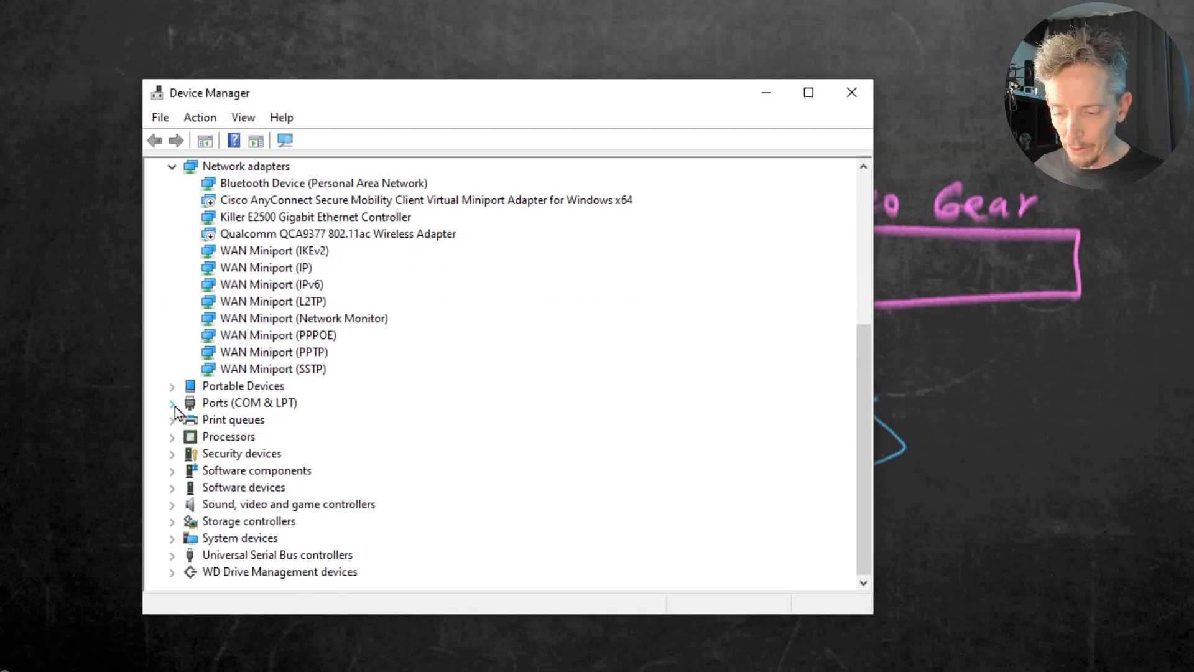
click(172, 402)
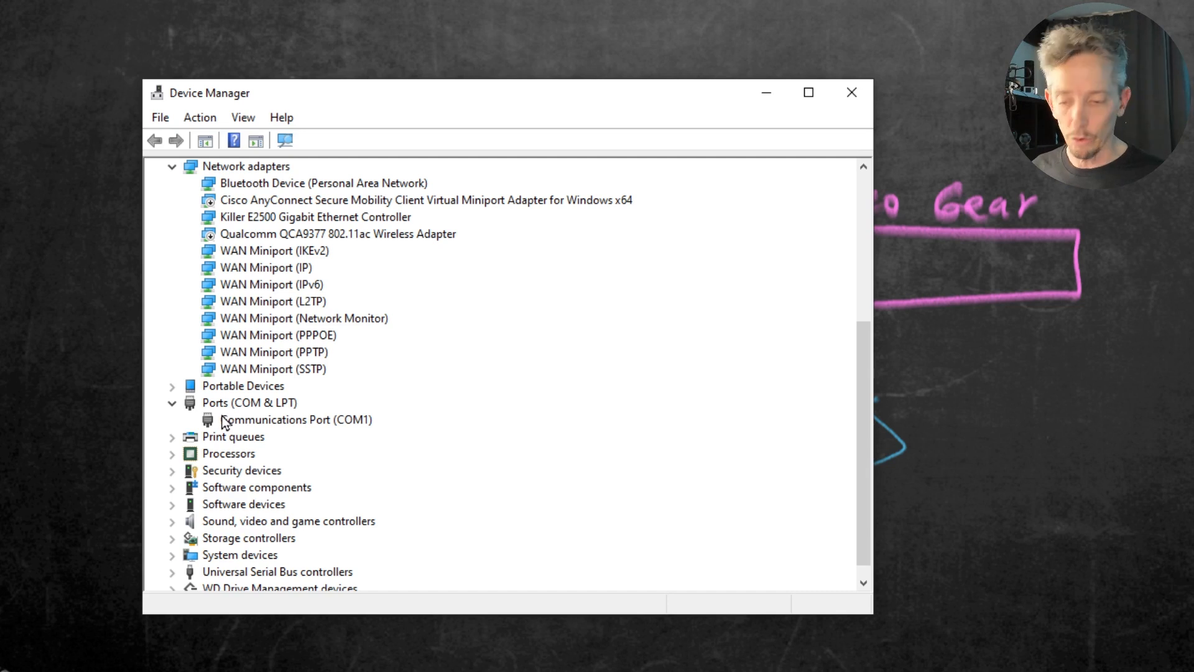
mouse_move(242, 417)
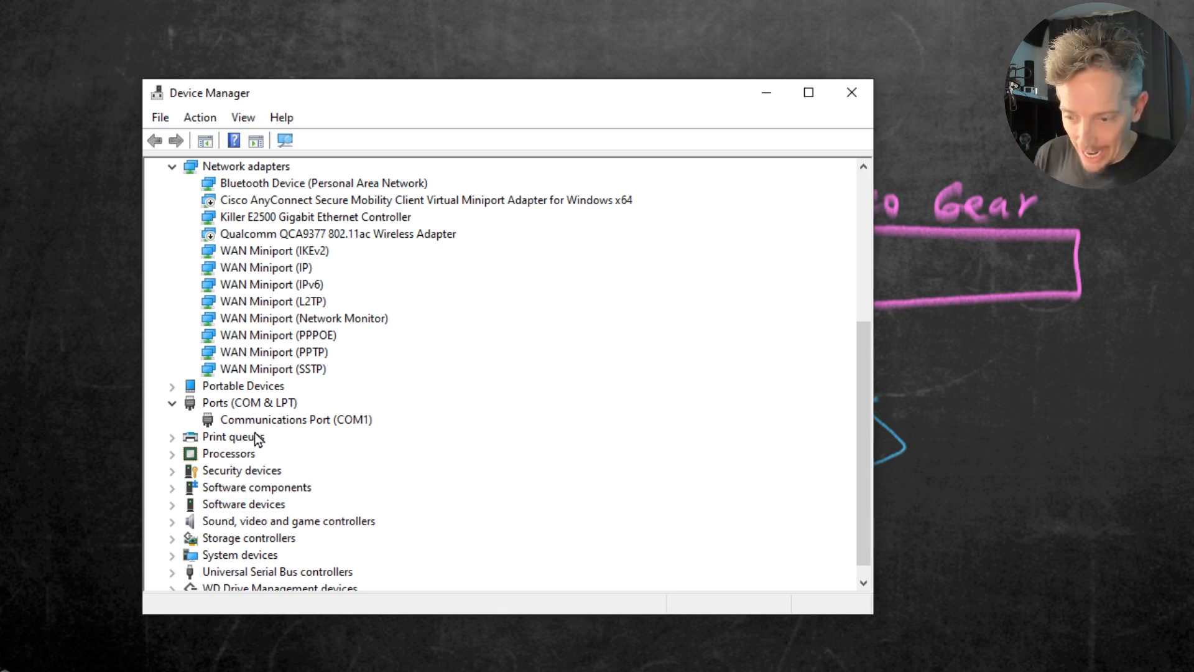
click(296, 419)
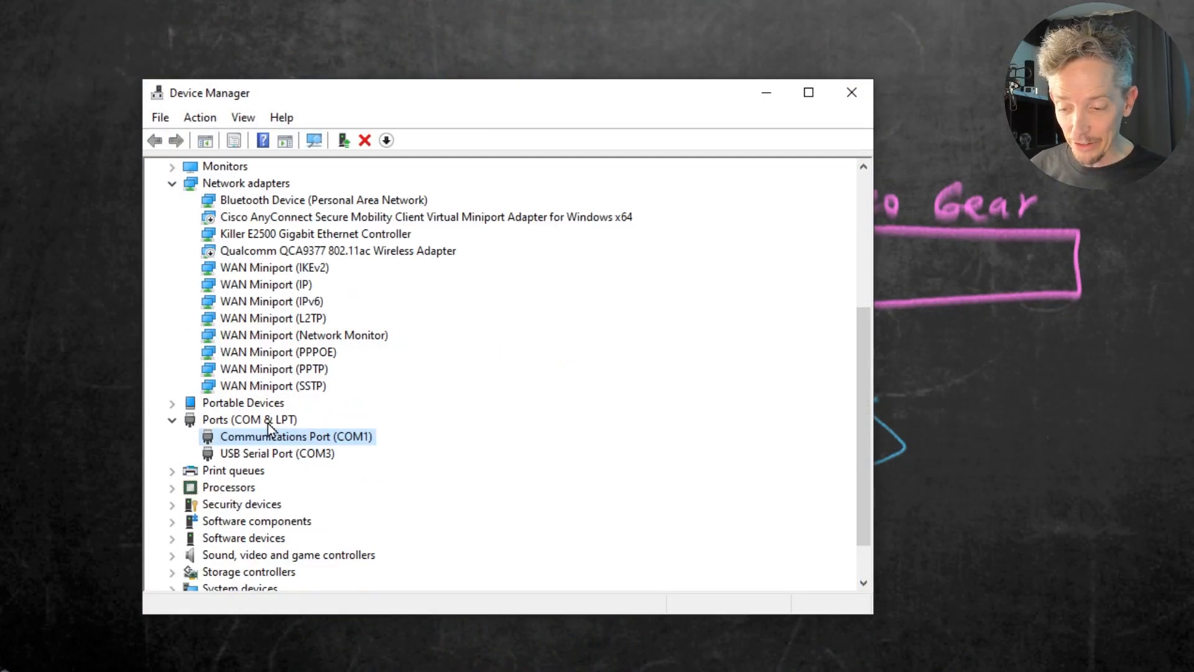
click(276, 452)
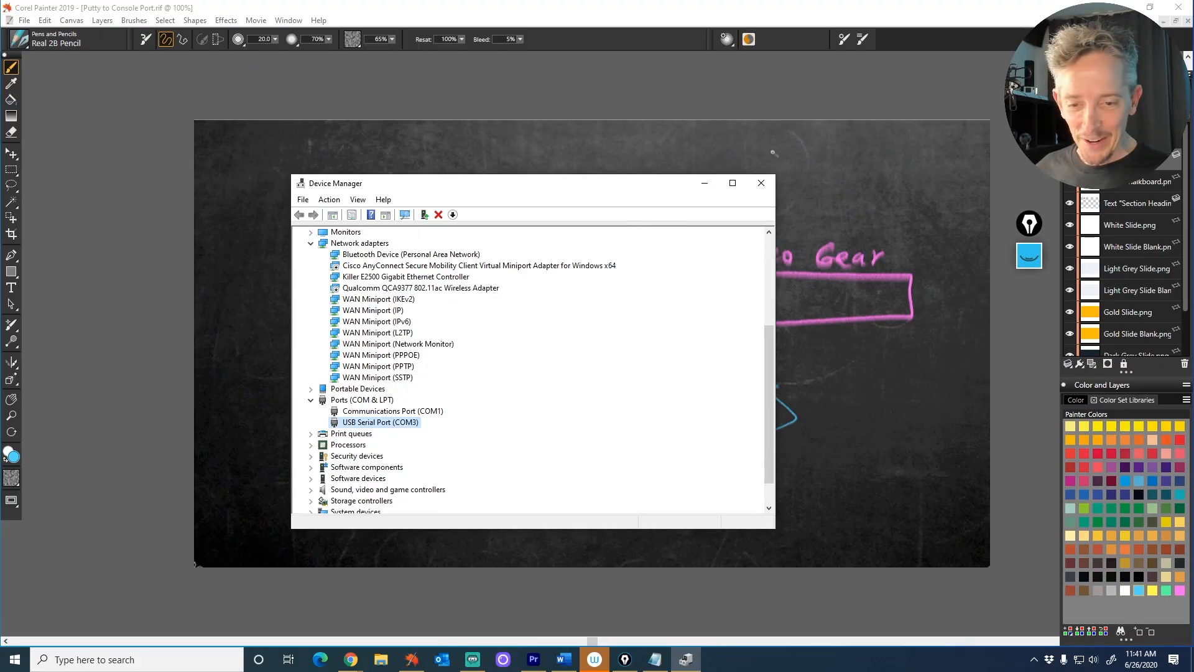
Launch PuTTY from a Windows Start search for 'putty'
click(760, 183)
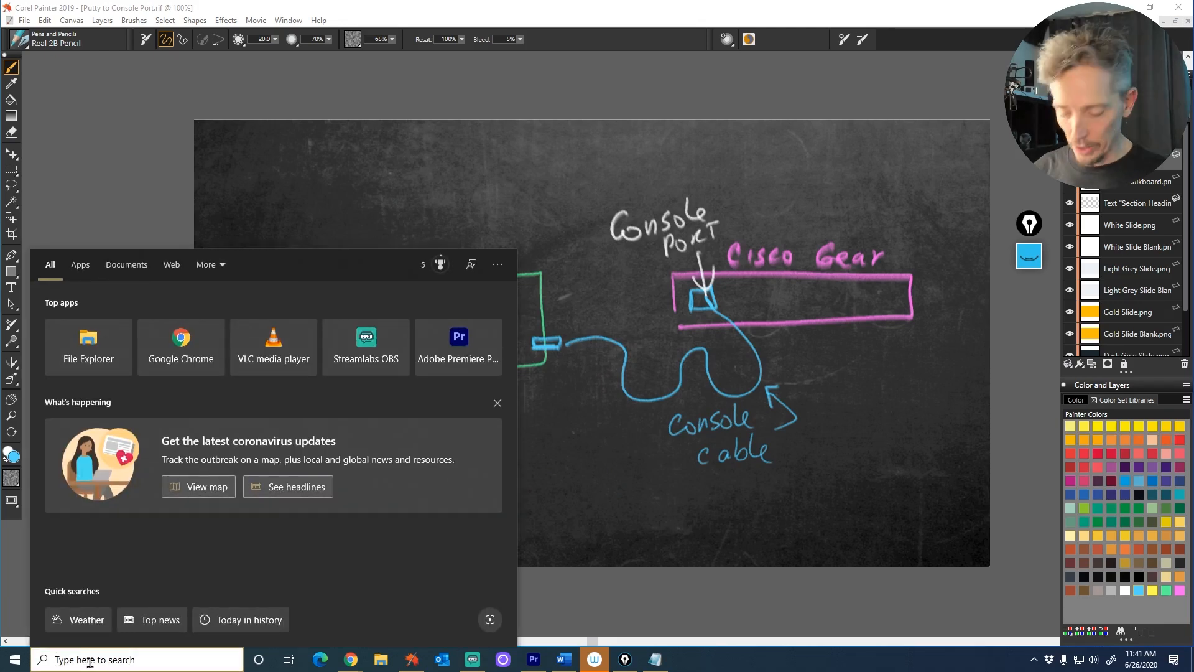
text(putty)
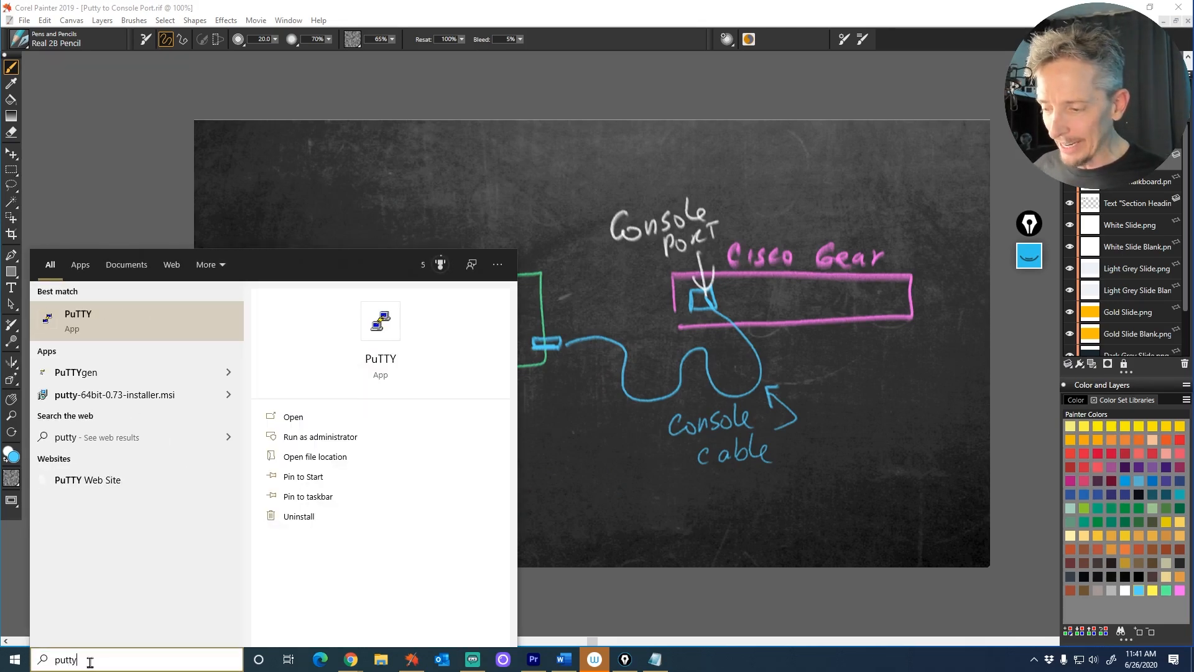
mouse_move(86, 320)
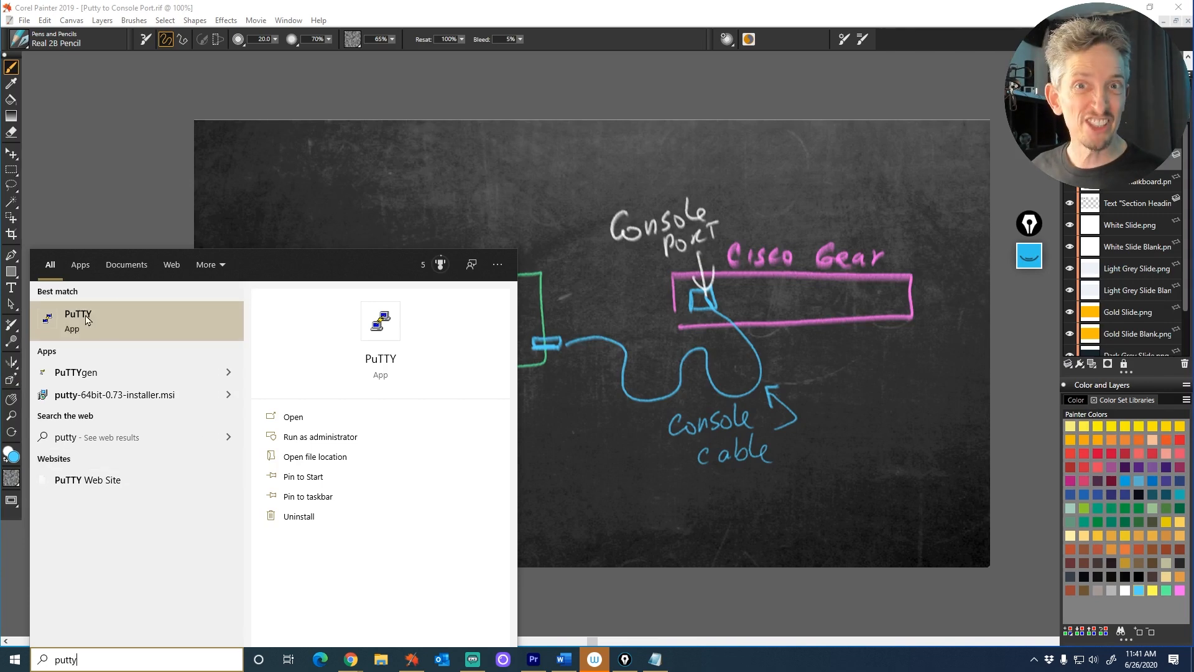
click(77, 319)
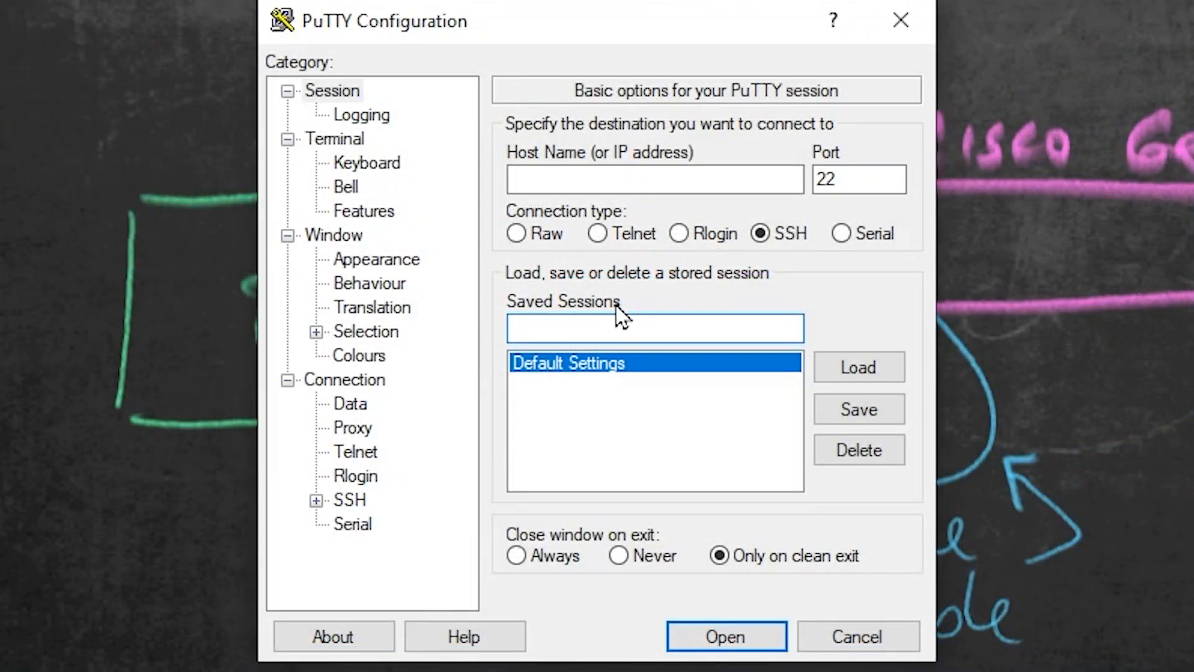
Name the new PuTTY session 'Console'
text(Con)
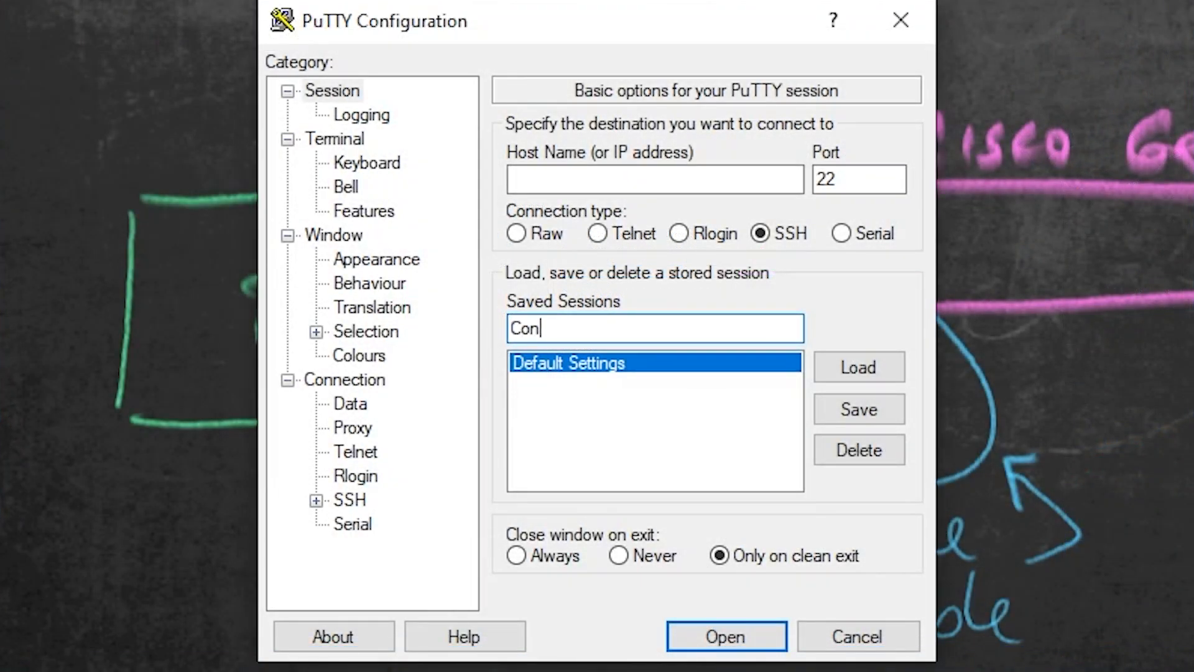
text(sole)
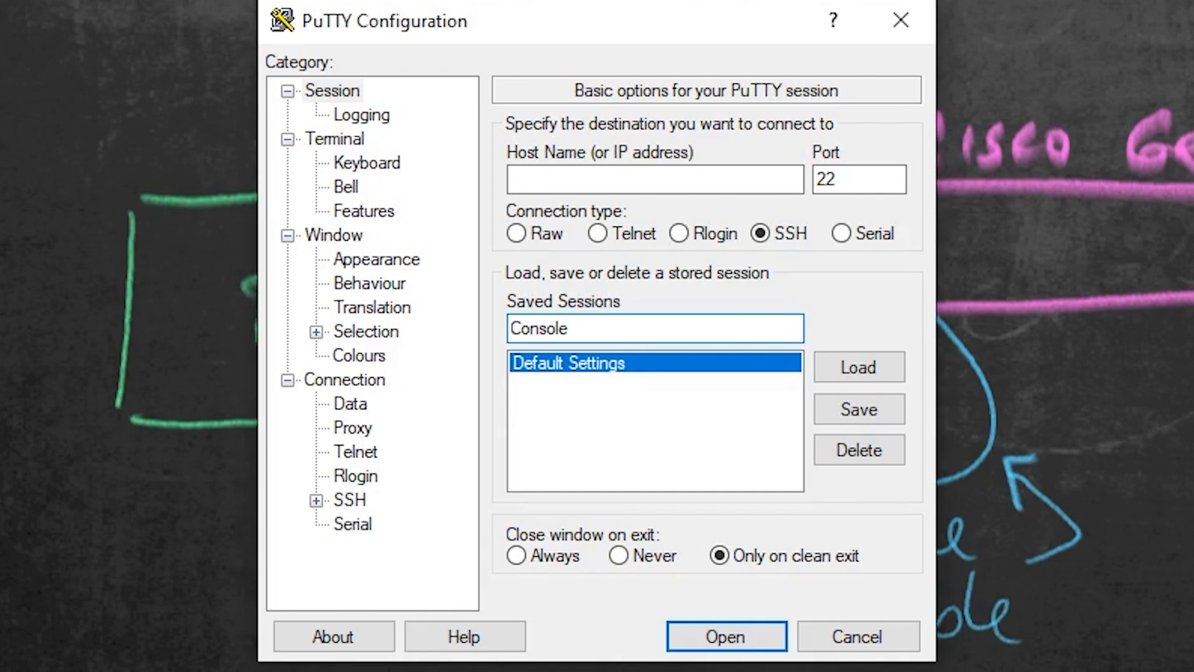
click(652, 328)
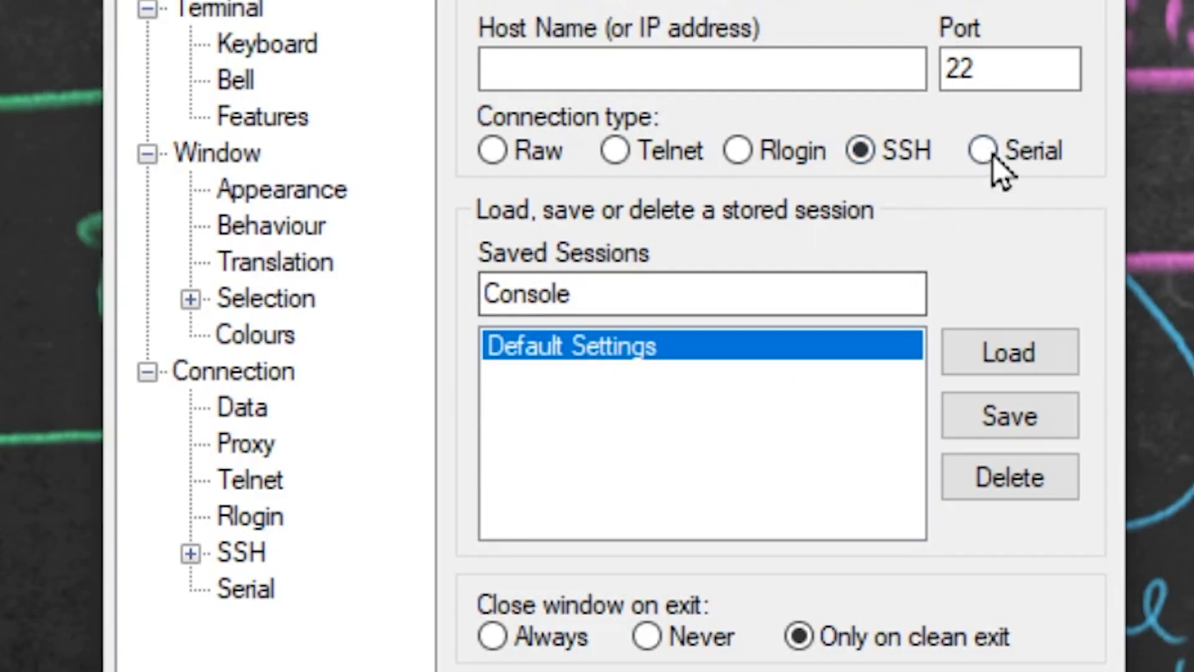
Set the connection to Serial on COM3, keeping speed 9600
click(981, 150)
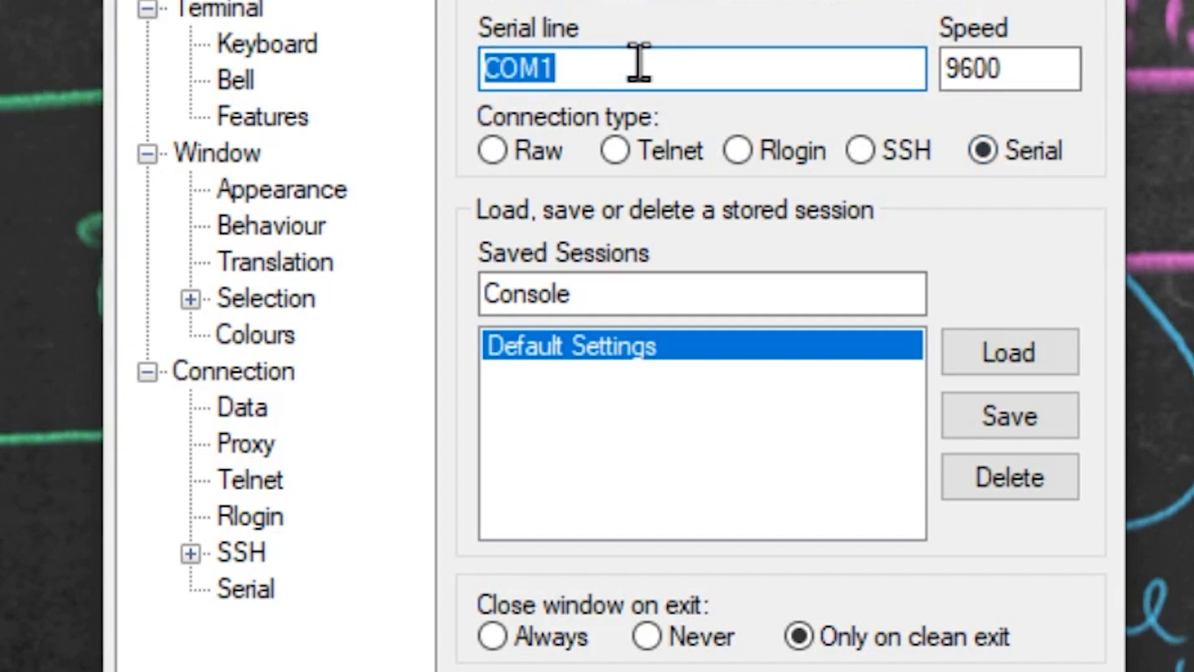
key(Backspace)
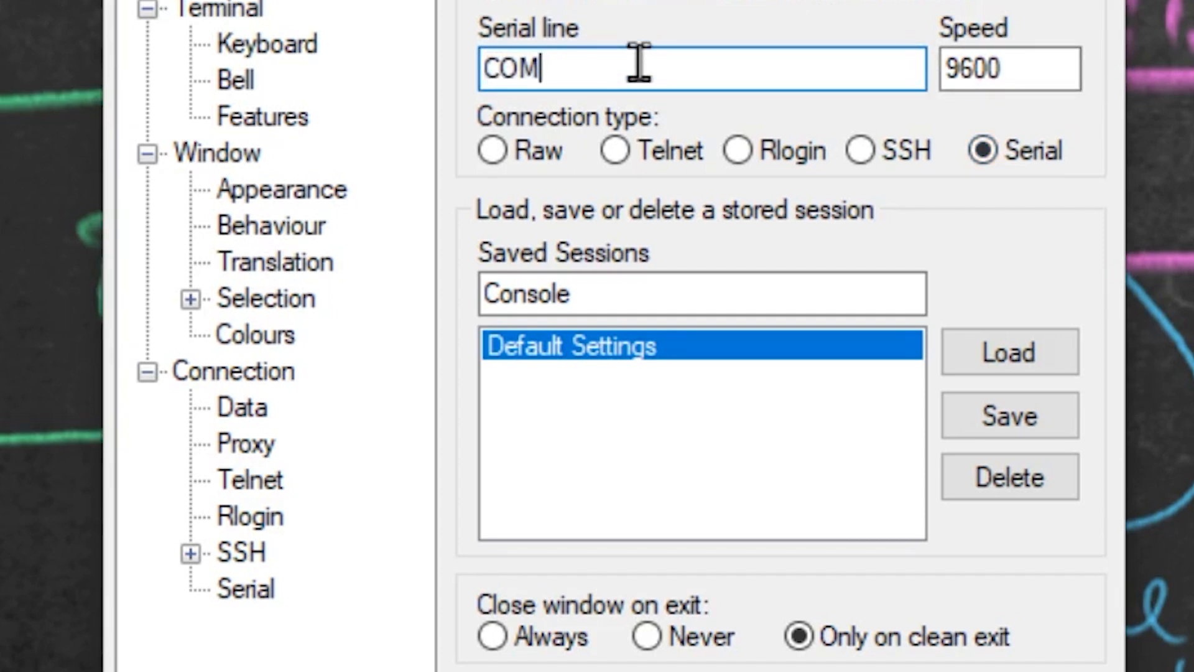
text(3)
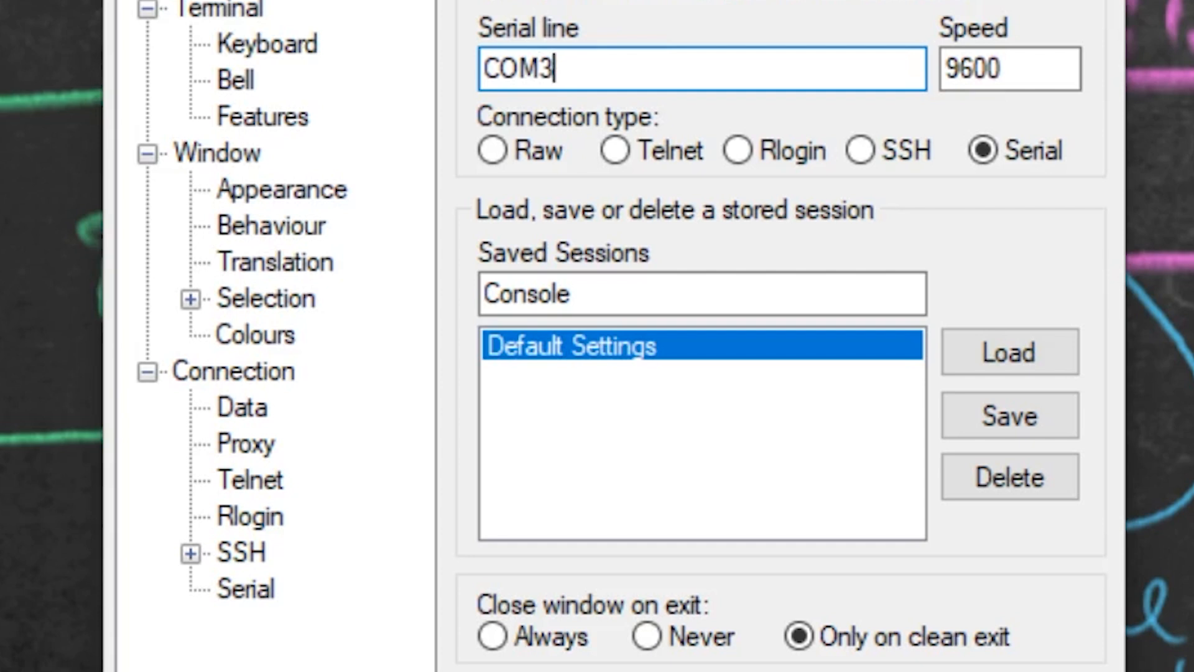
mouse_move(716, 521)
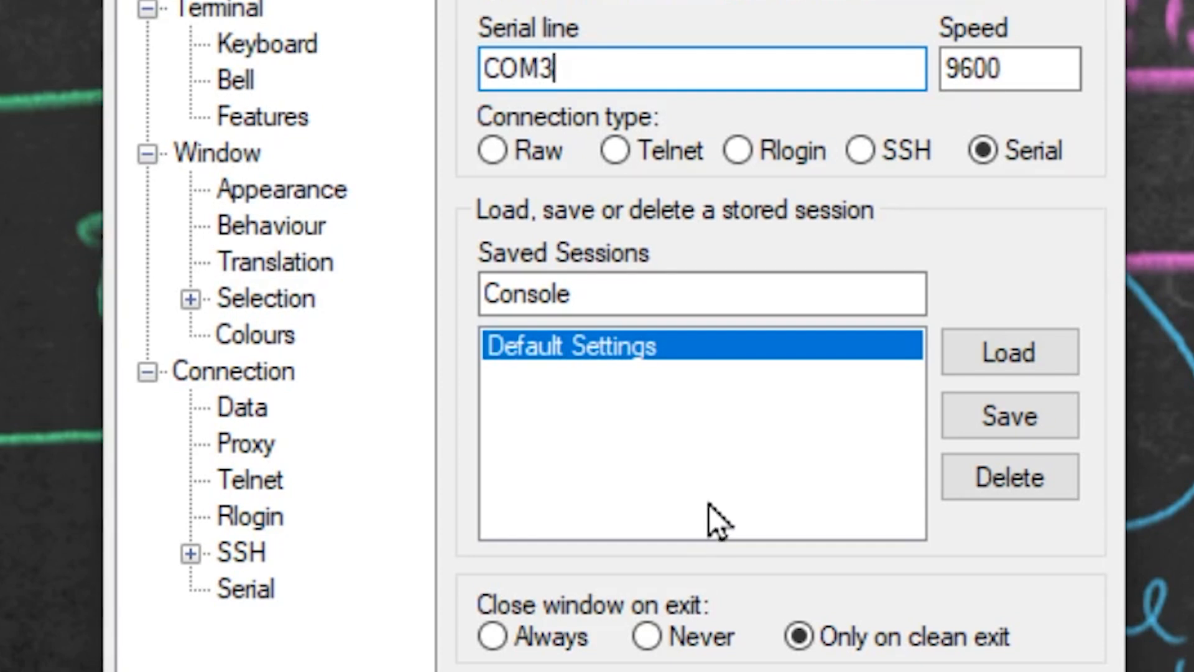
click(1008, 67)
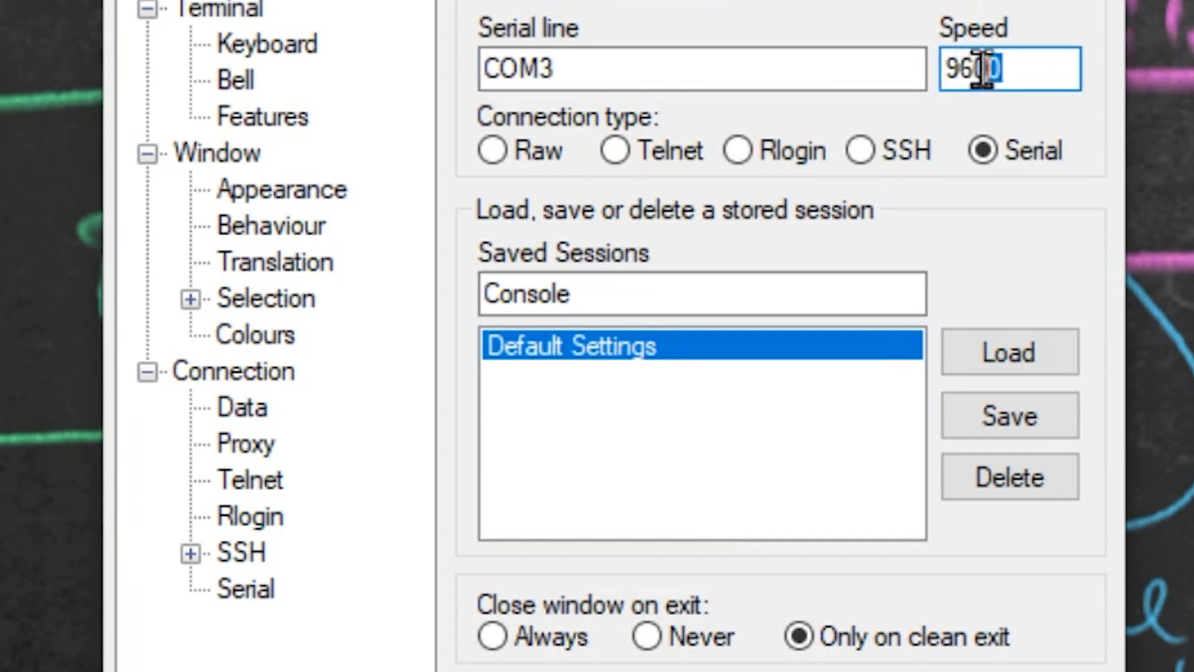
triple_click(1009, 69)
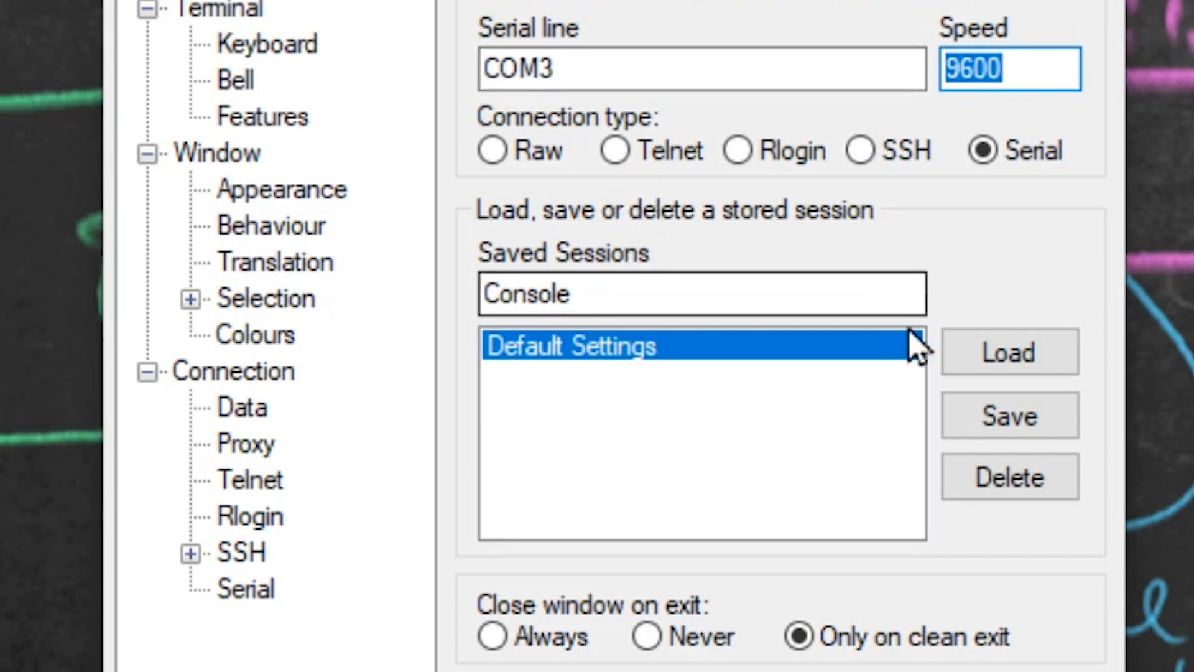
Save the session as Console and select it in the saved list
click(1009, 416)
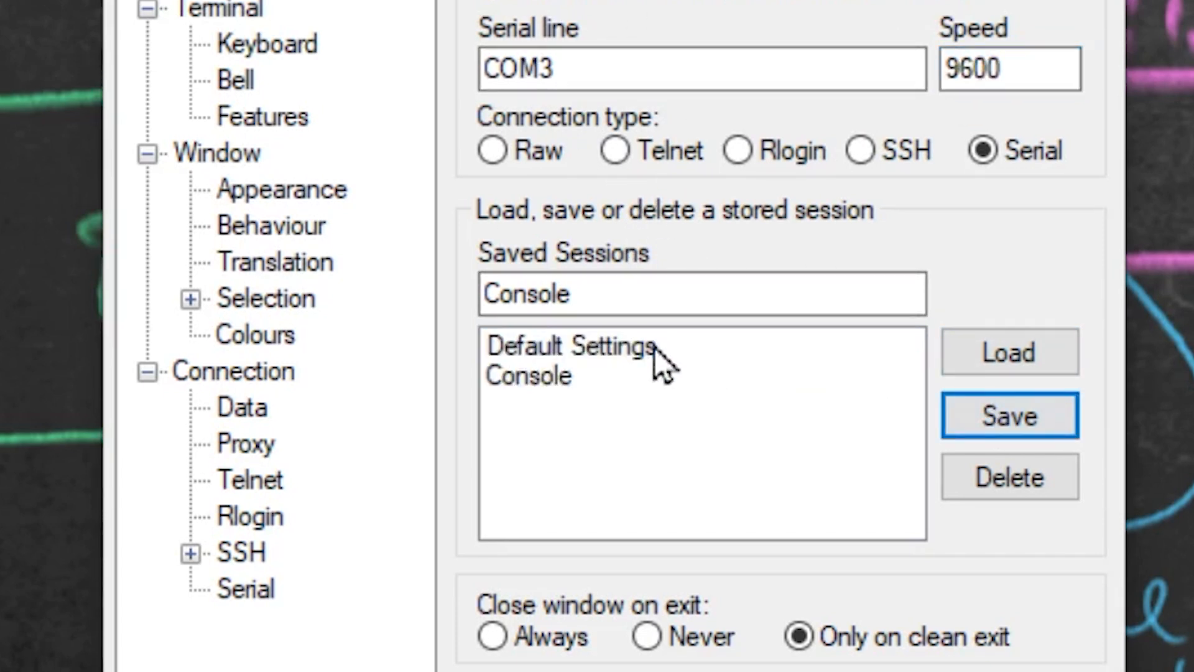
click(528, 375)
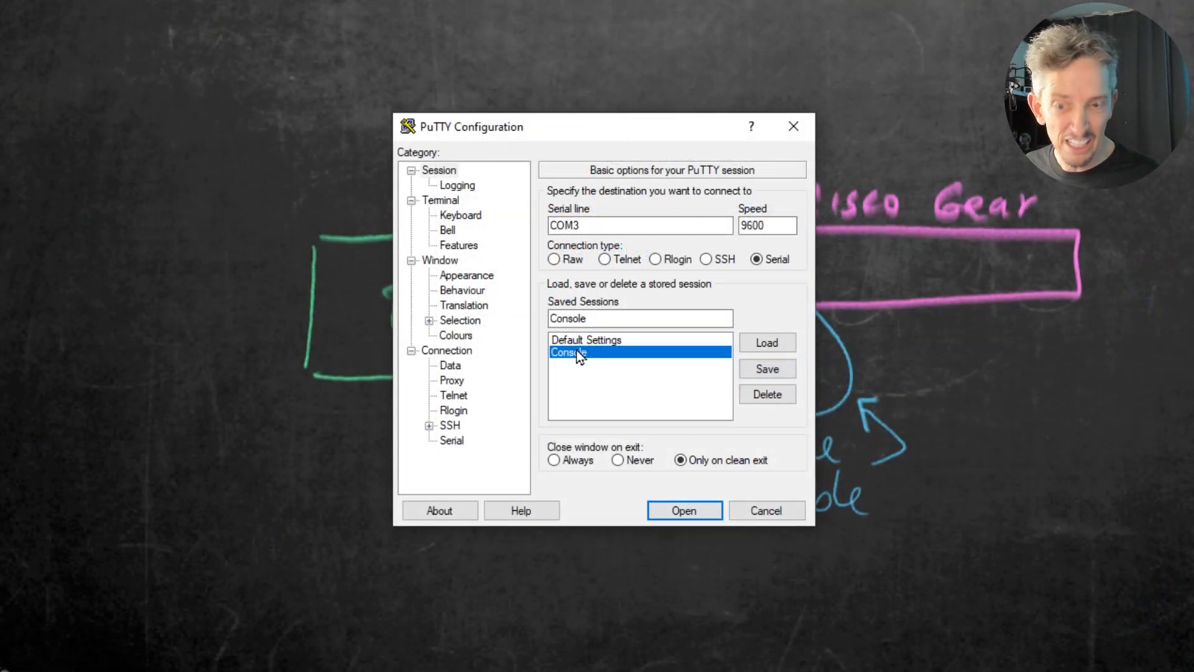
Connect to the switch and run 'who' at the 3560-2# prompt
click(683, 510)
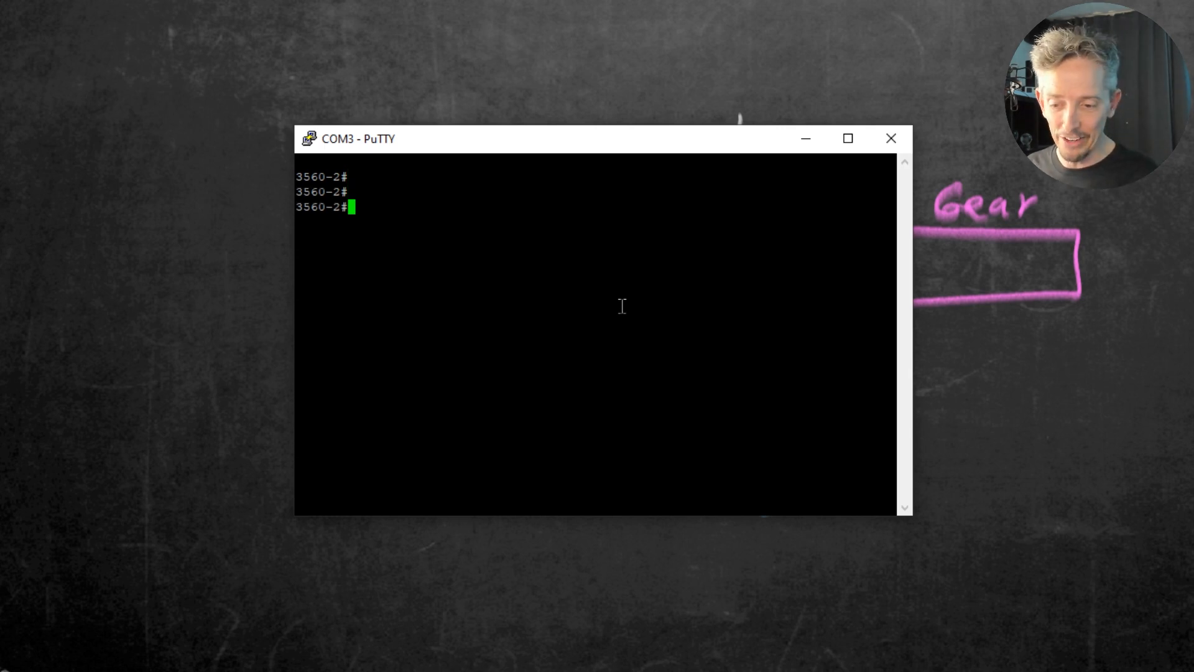
text(who)
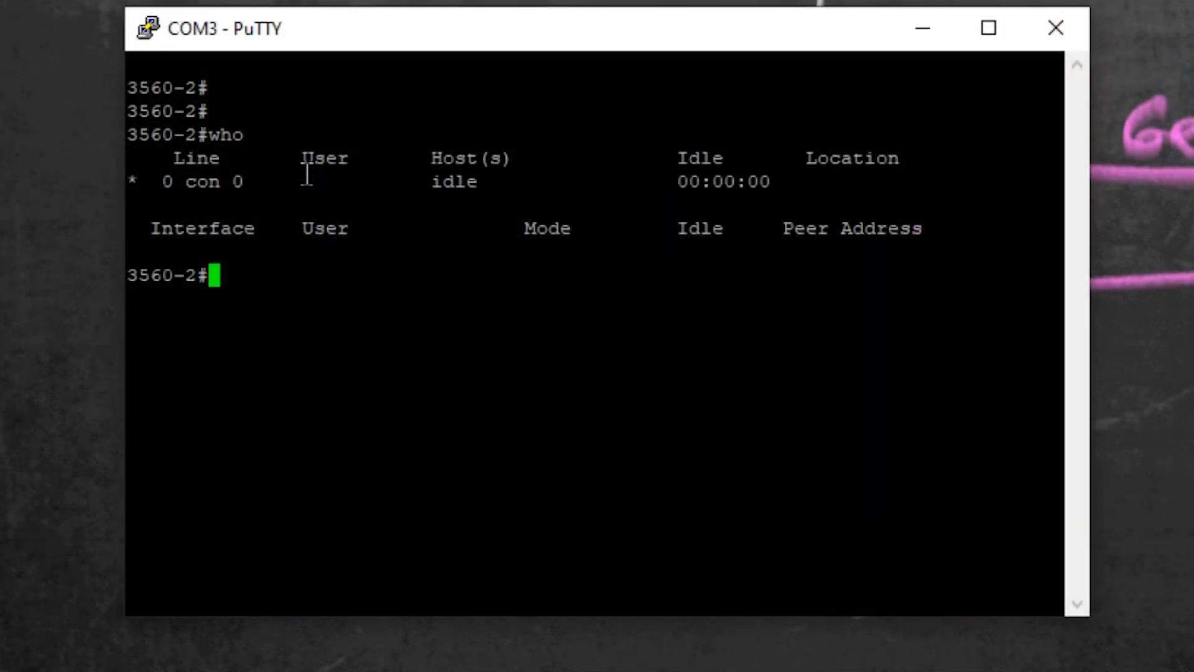
mouse_move(249, 195)
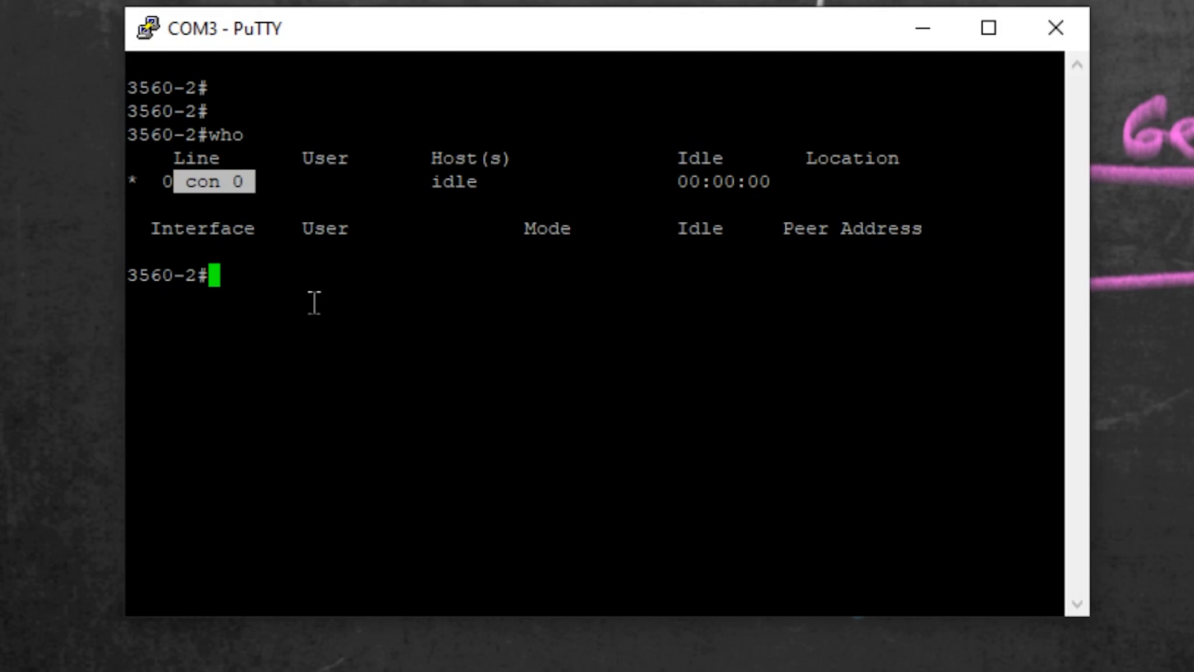
mouse_move(325, 301)
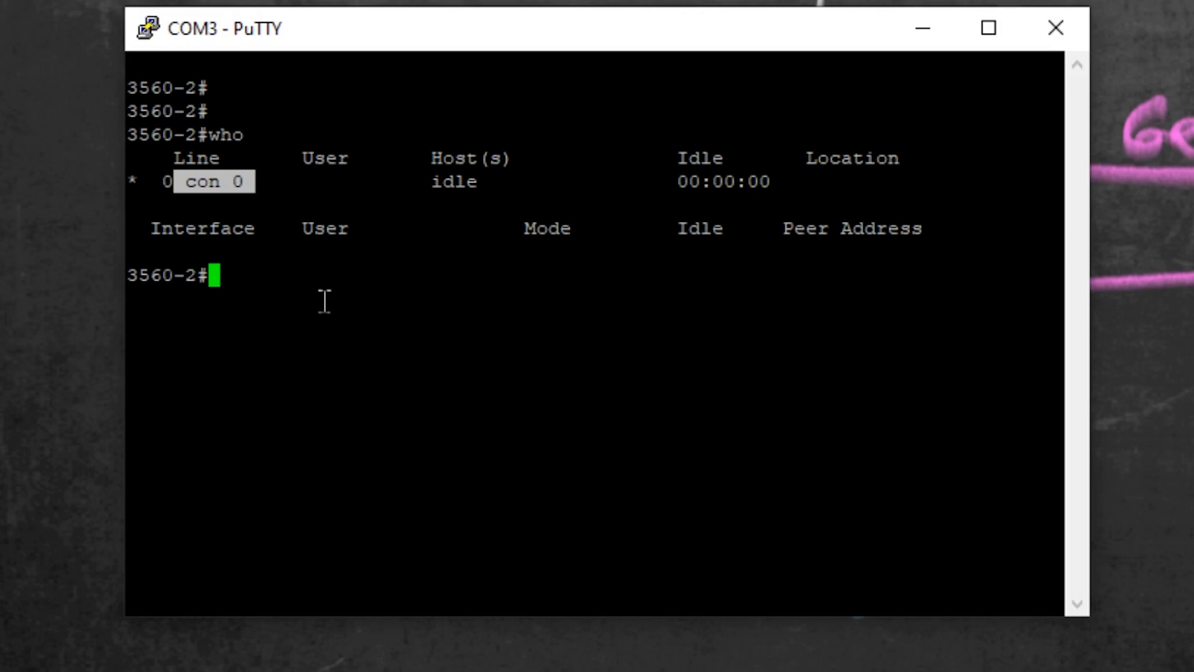